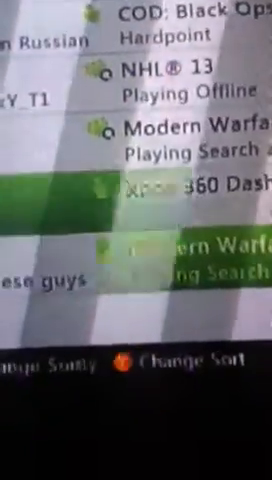
scroll(down, 3)
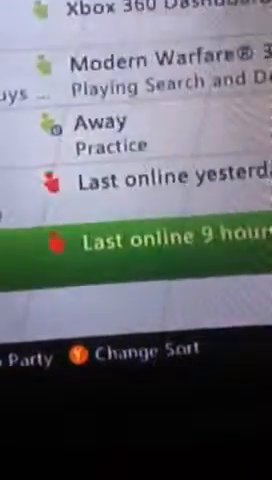